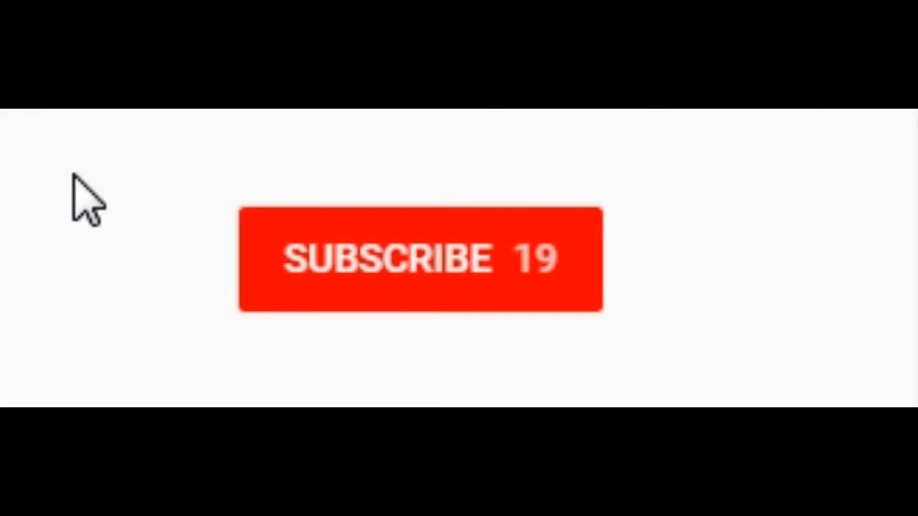
# Subscribe to the channel, bringing the count to 20, and activate the notification bell.
pyautogui.click(419, 259)
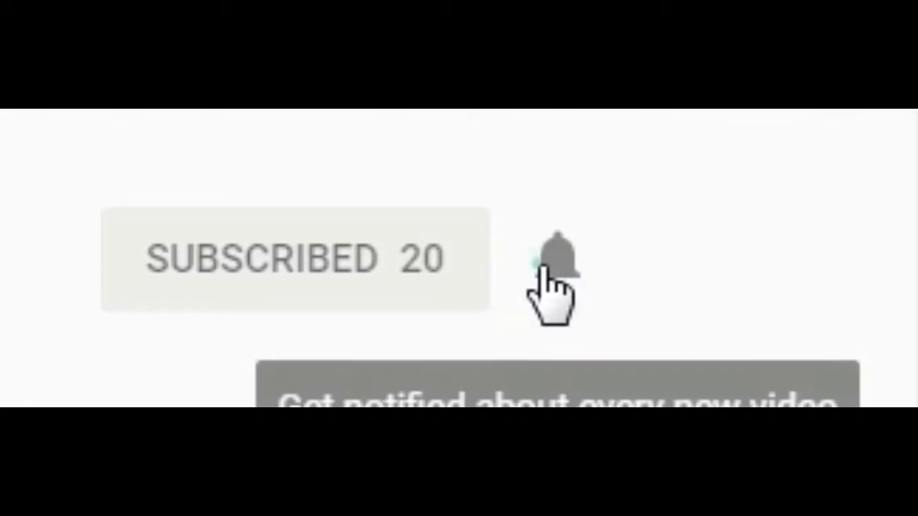
pyautogui.click(557, 258)
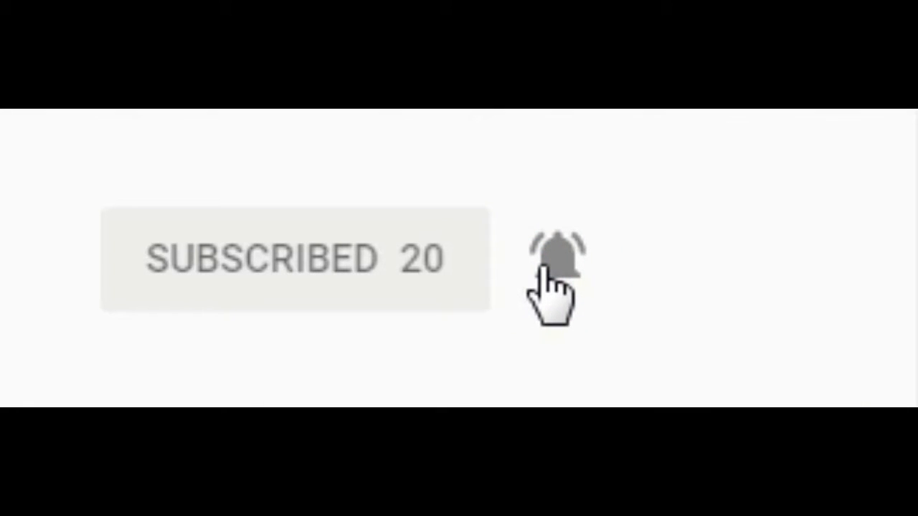
pyautogui.click(557, 258)
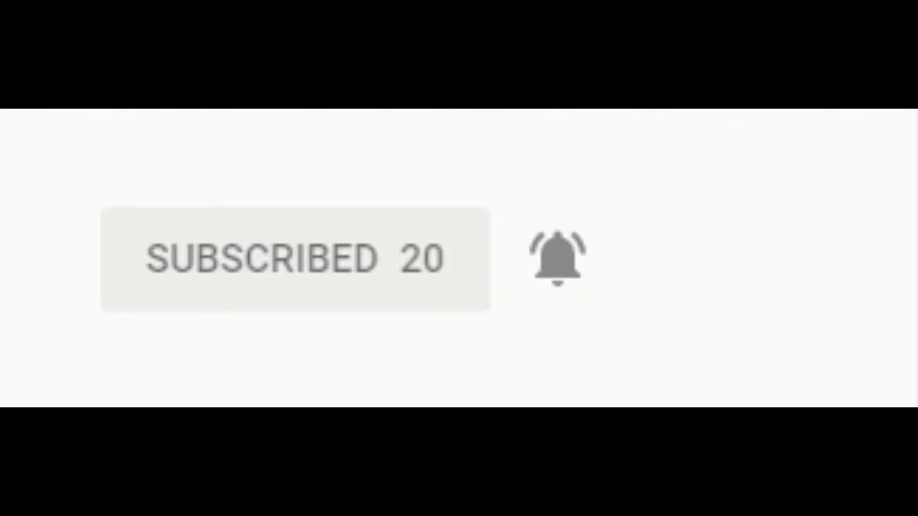